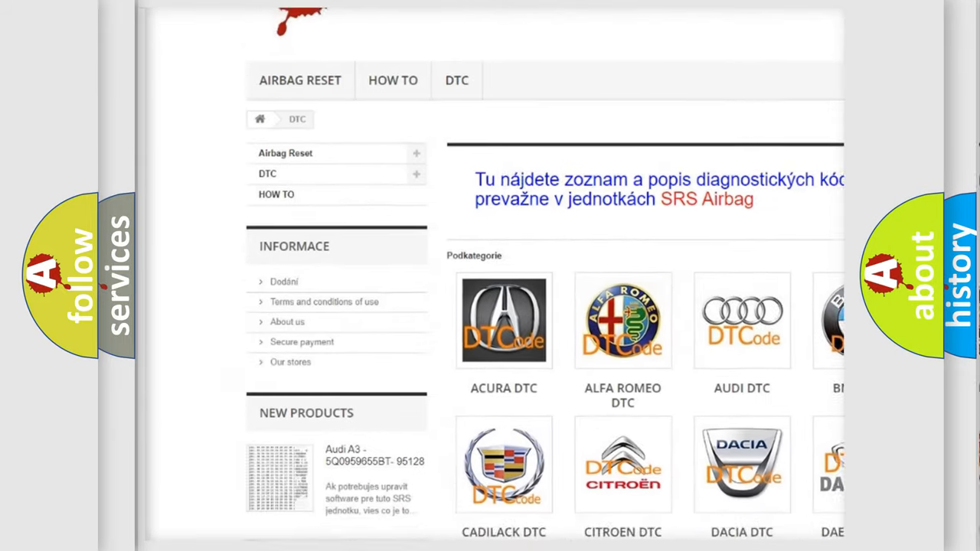
{"action": "scroll", "scroll_direction": "down", "scroll_amount": 3}
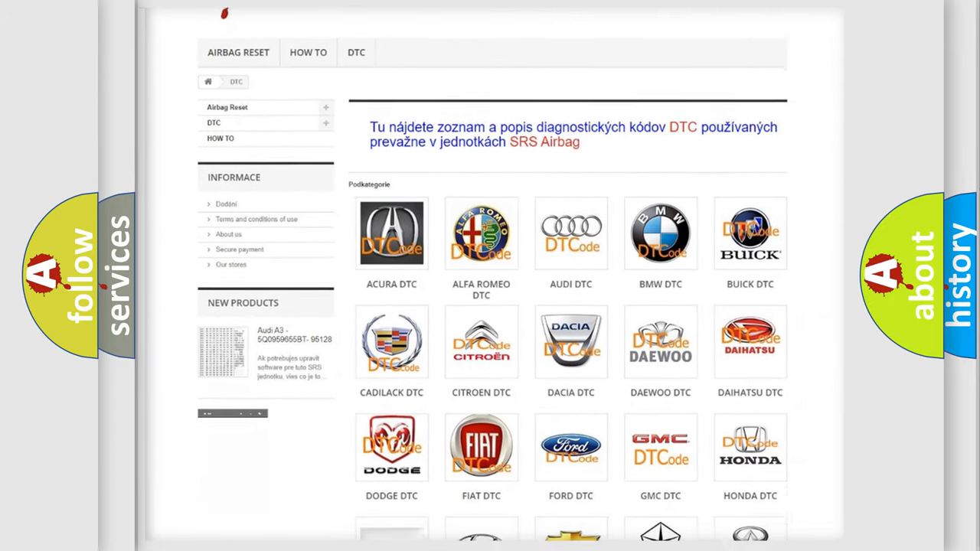
{"action": "scroll", "scroll_direction": "down", "scroll_amount": 3}
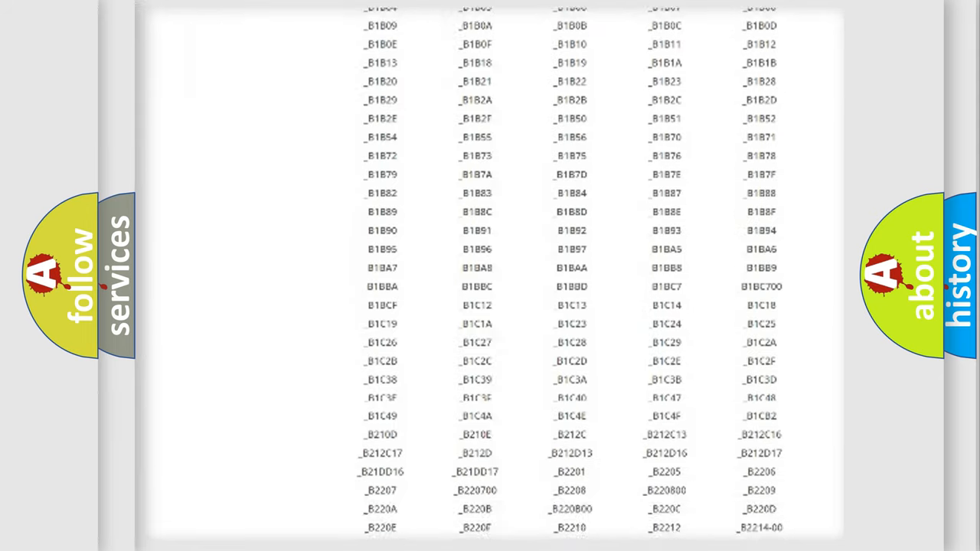
{"action": "scroll", "scroll_direction": "down", "scroll_amount": 3}
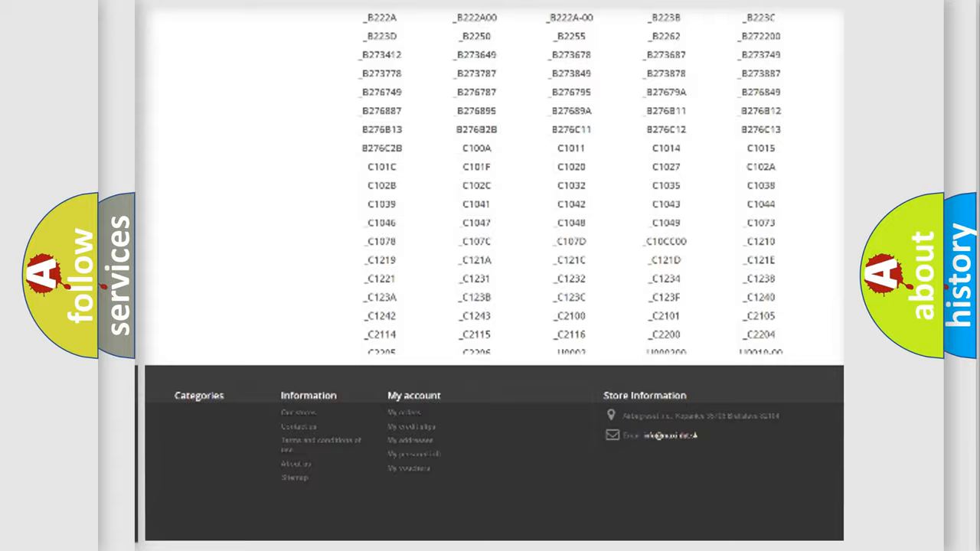
{"action": "scroll", "scroll_direction": "up", "scroll_amount": 3}
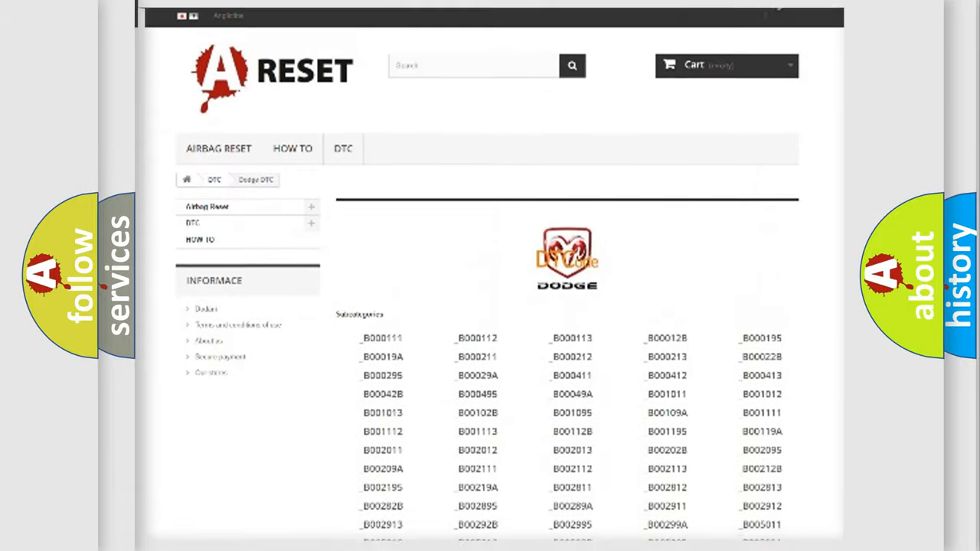